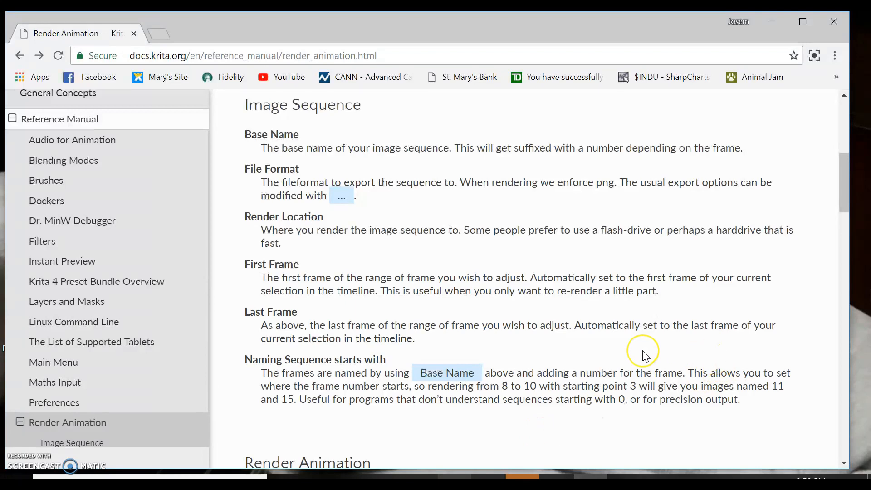
mouse_move(581, 361)
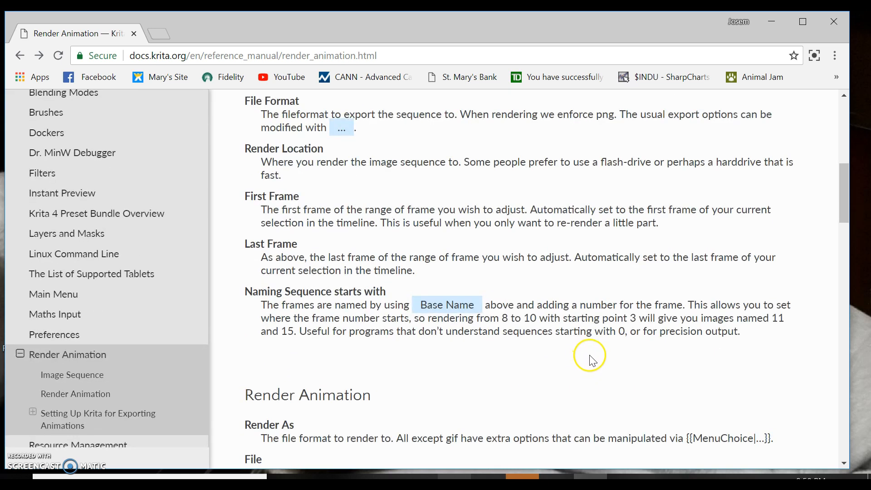
mouse_move(573, 382)
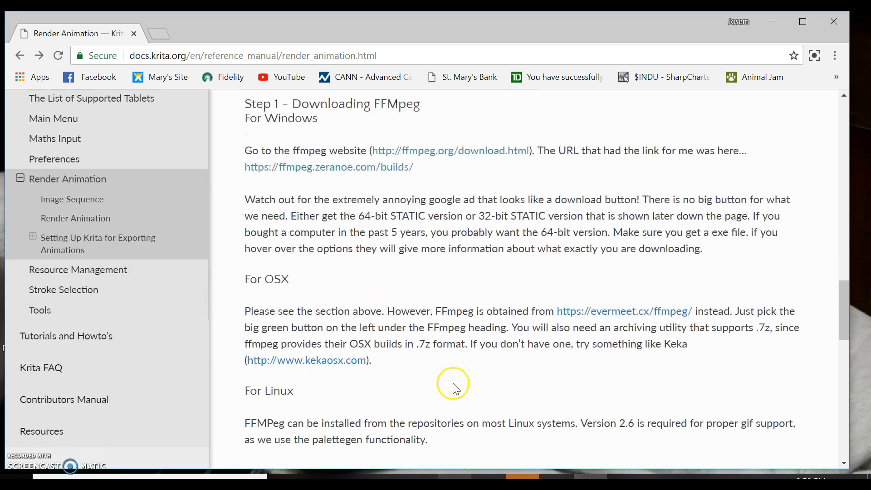
Scroll the Krita Render Animation docs down to 'Step 1 – Downloading FFmpeg'
scroll(down, 3)
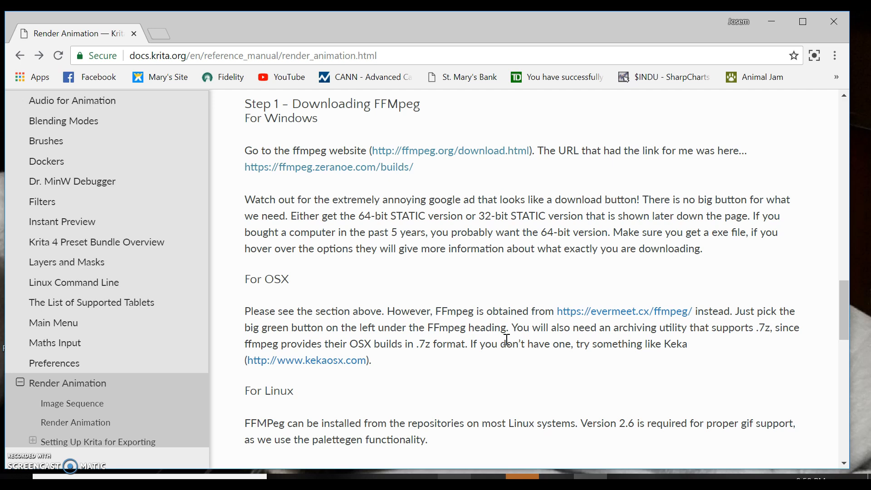
Follow the ffmpeg.org/download.html link from the Krita docs to the Download FFmpeg page
click(450, 150)
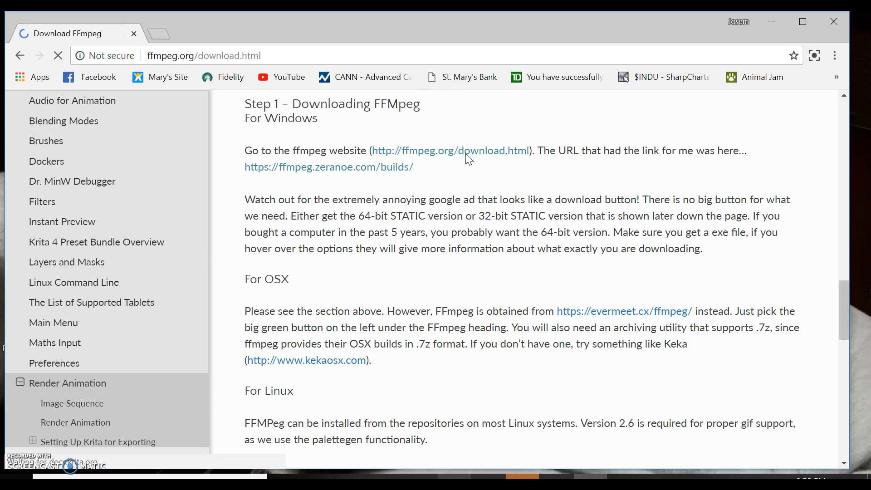
click(450, 151)
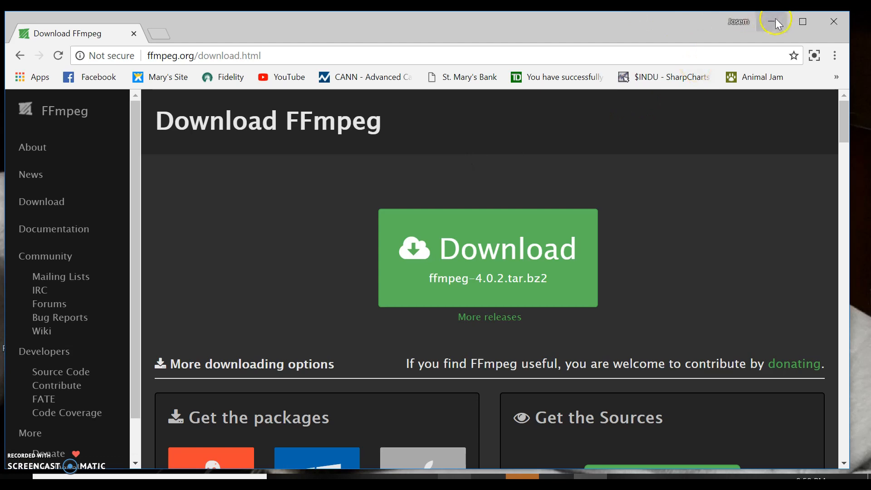
mouse_move(773, 22)
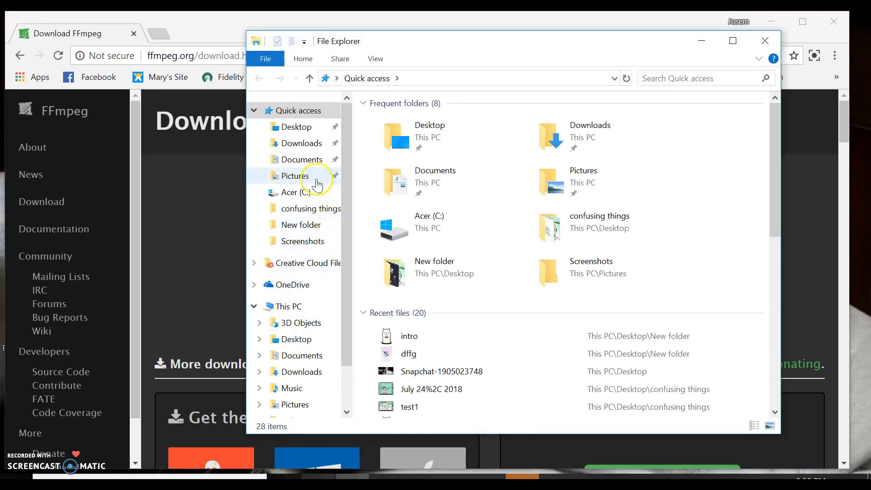
Show the Downloads folder and the context menu of the ffmpeg static win32 zip archive
click(303, 143)
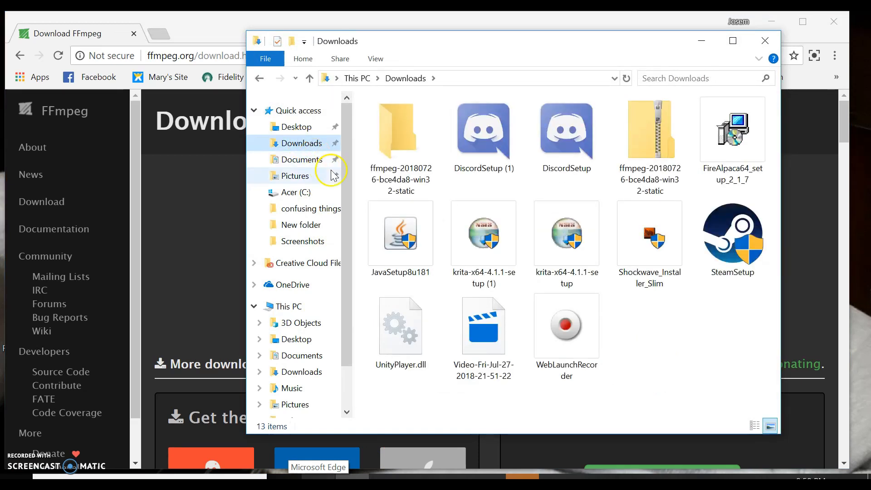
right_click(648, 128)
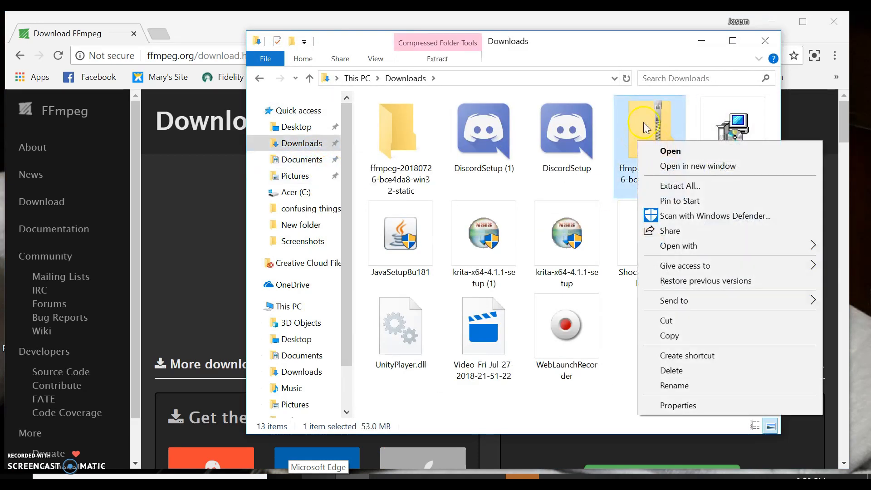
mouse_move(622, 445)
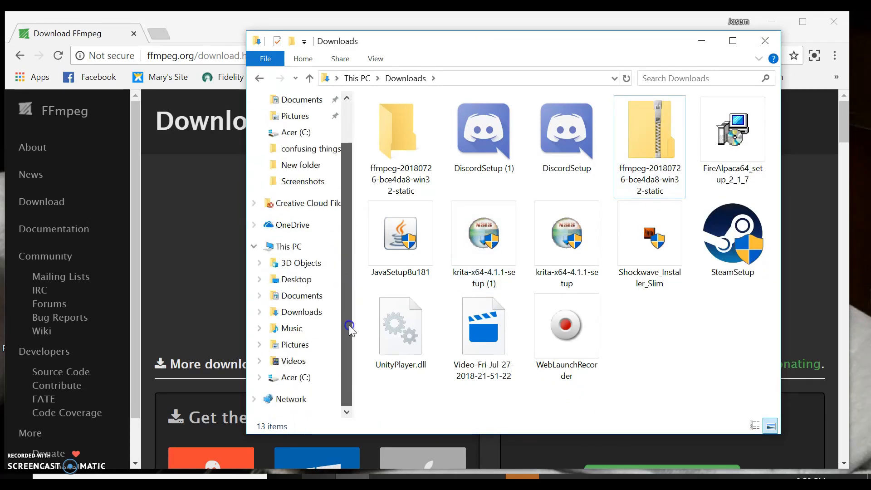
Browse the Acer (C:) drive into the ffmpeg folder to check its contents, then return to C:
click(289, 377)
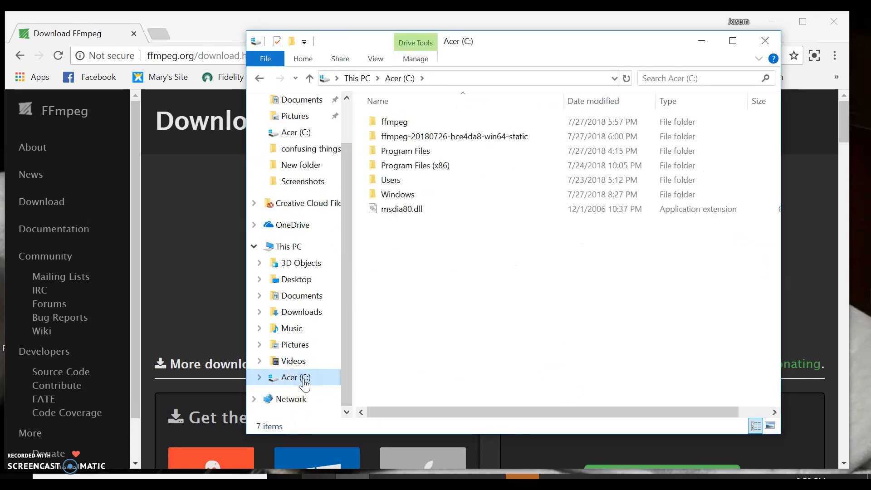
mouse_move(299, 351)
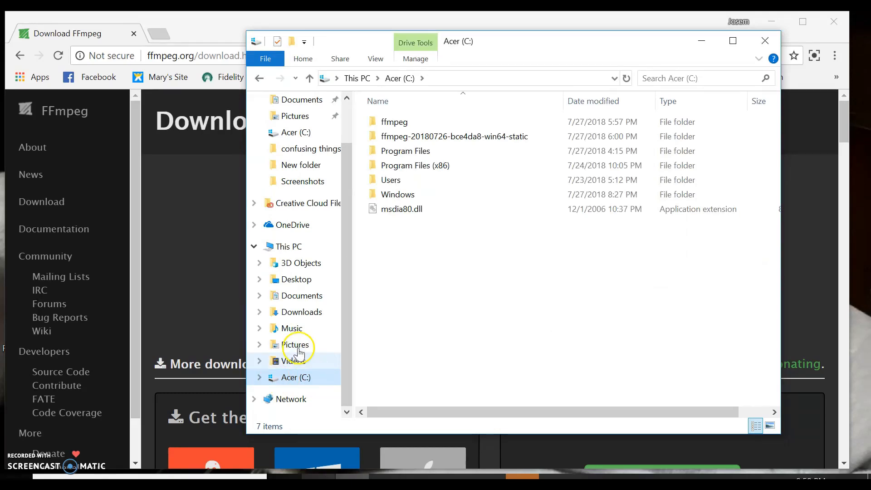
click(393, 121)
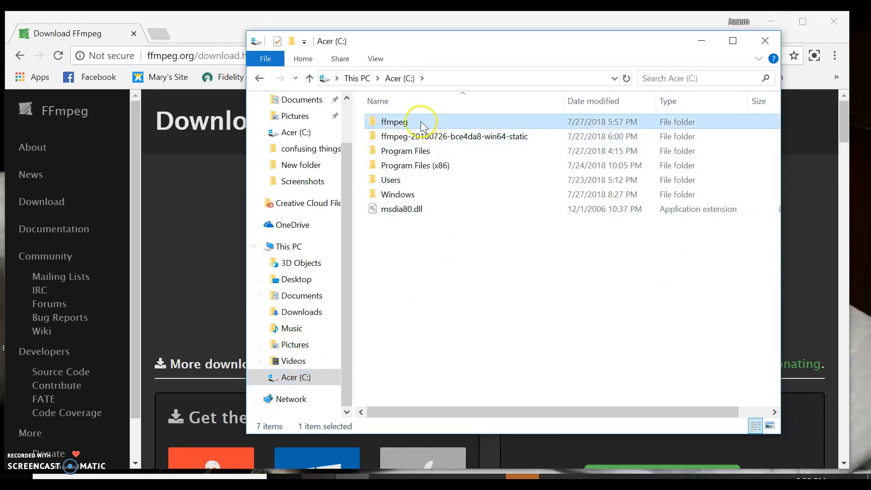
click(453, 136)
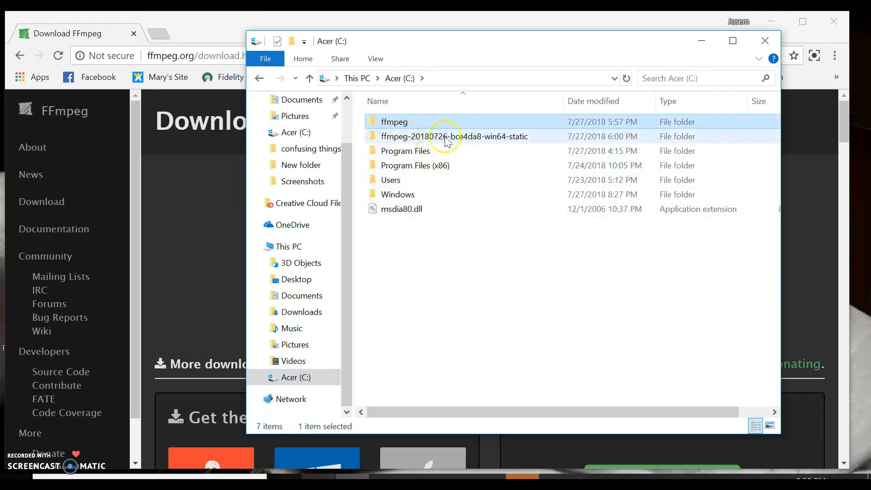
click(393, 121)
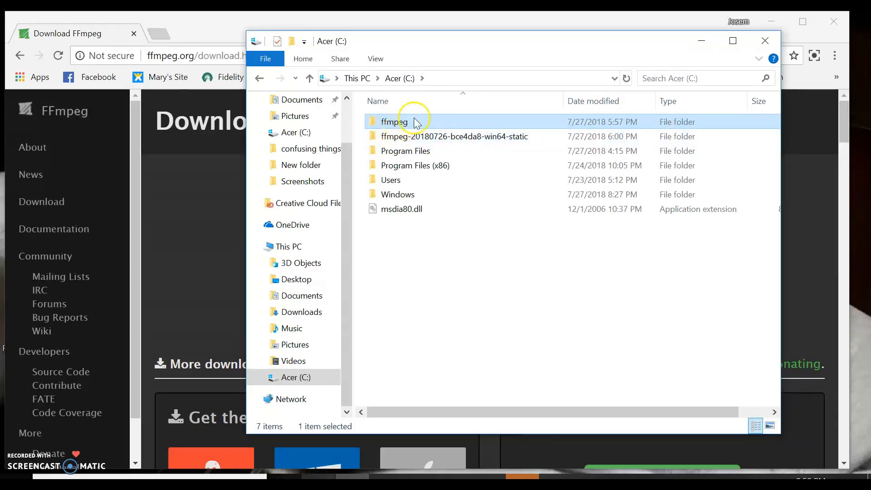
double_click(392, 122)
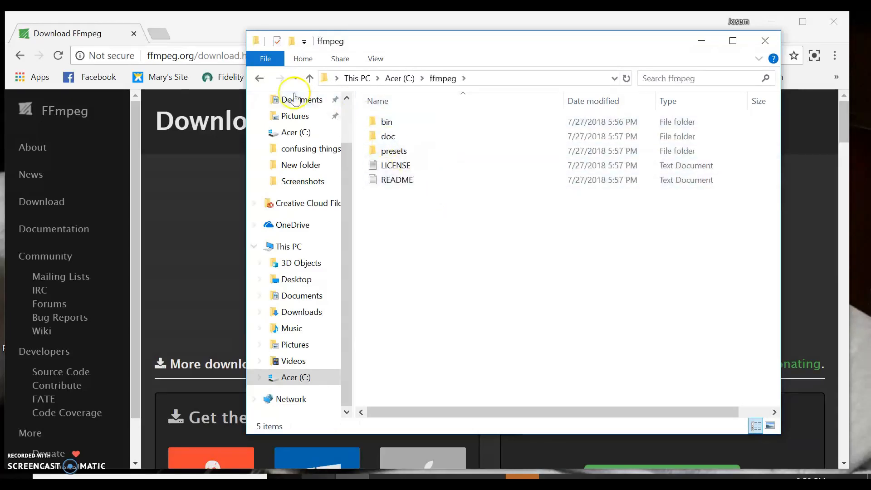
click(310, 78)
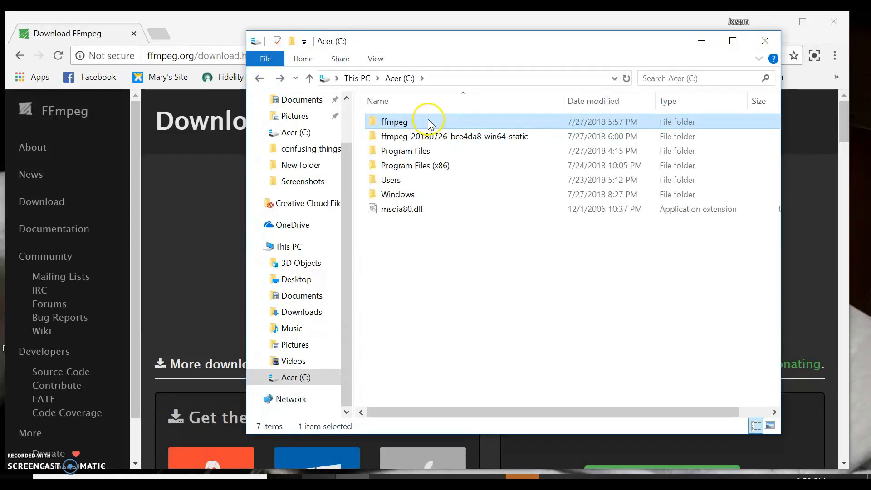
Show the ffmpeg folder's context menu and close File Explorer
right_click(393, 122)
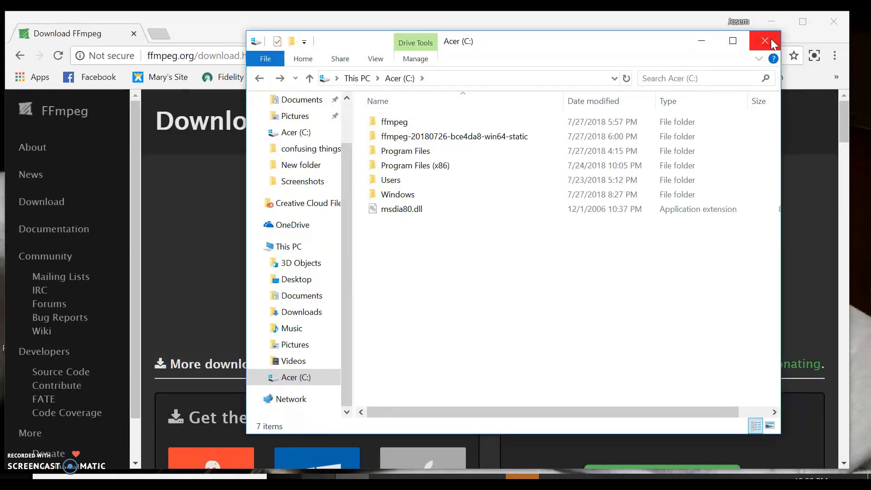
click(764, 41)
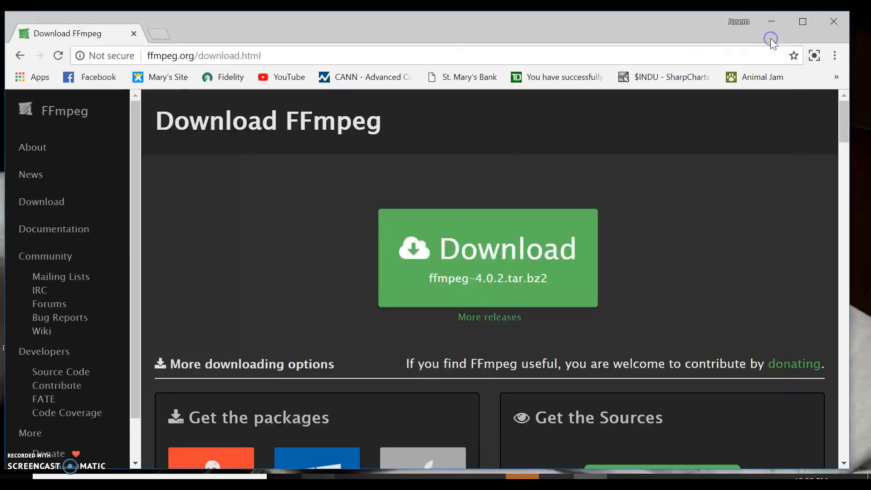
mouse_move(638, 387)
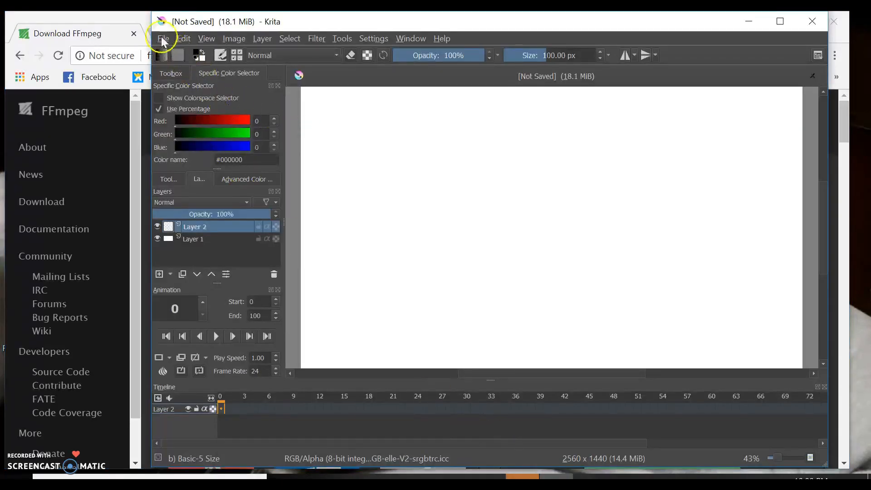
Start File > Import animation frames to get the frame import dialog
click(162, 38)
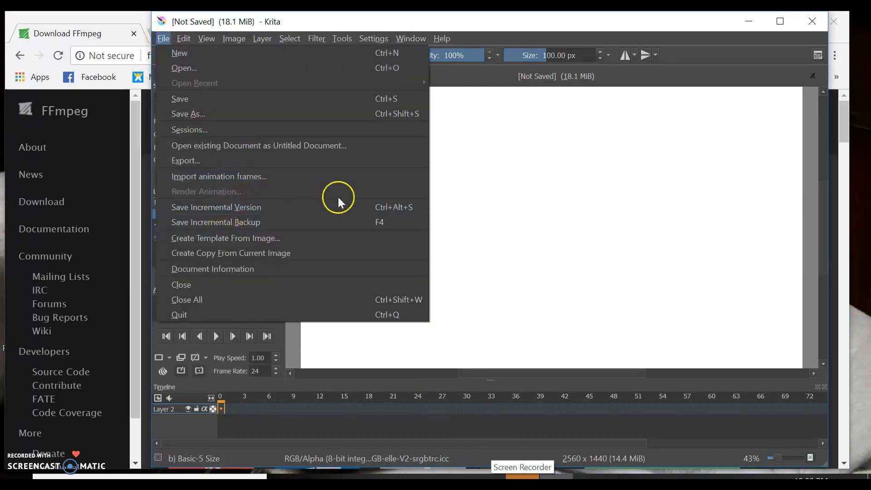
mouse_move(320, 187)
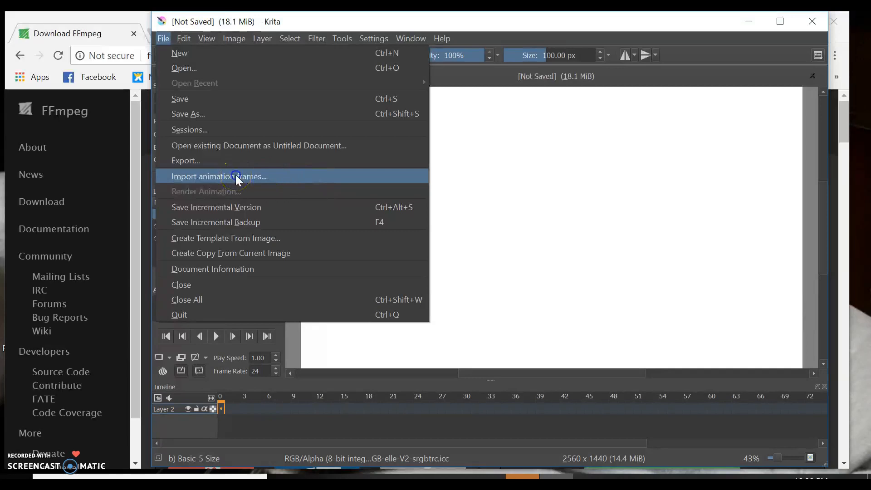
click(219, 176)
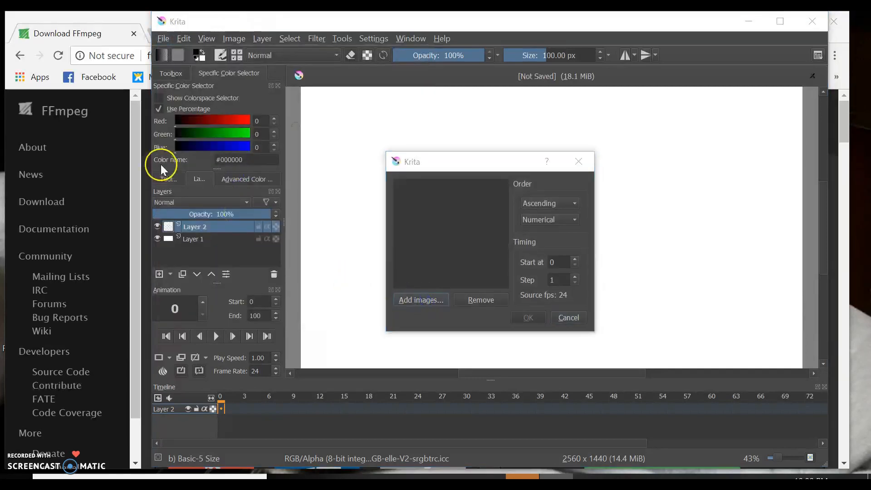
Import line 1a through line 5 from the confusing things folder as consecutive frames
click(420, 300)
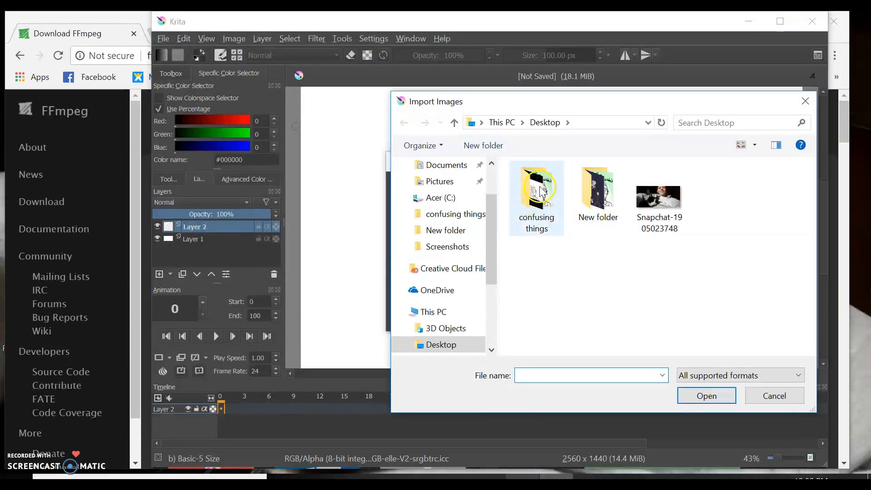
double_click(535, 186)
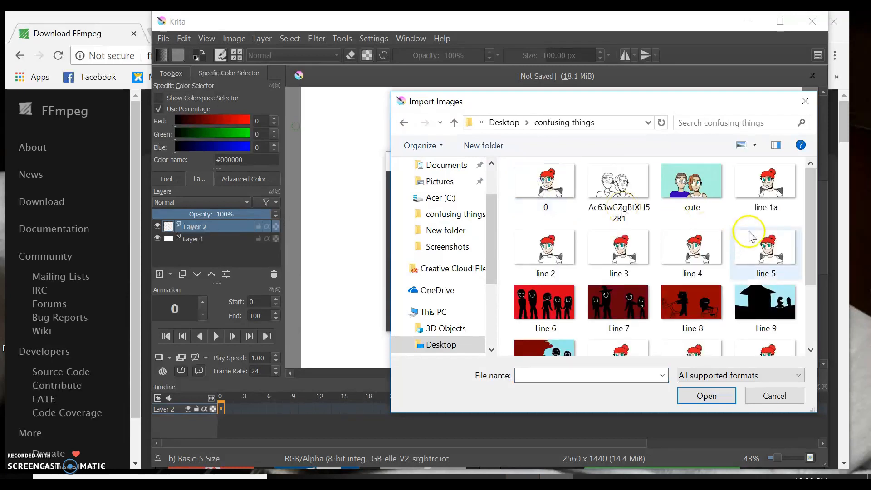
click(765, 181)
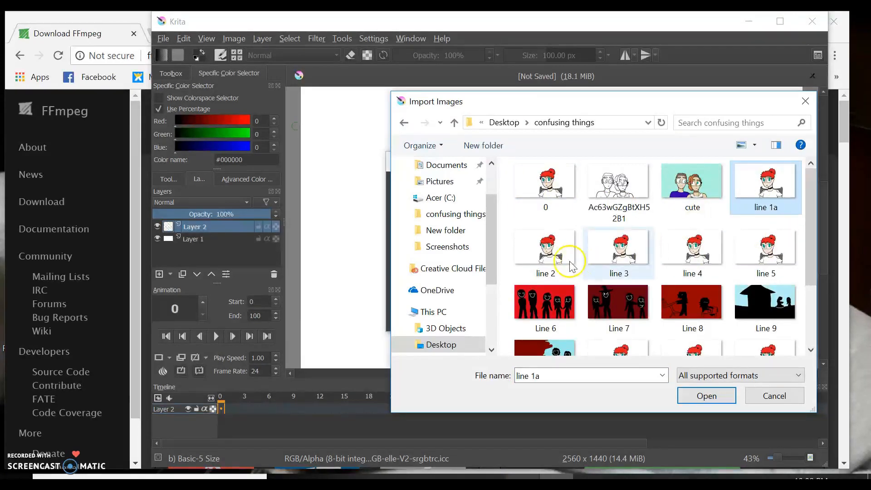
click(545, 251)
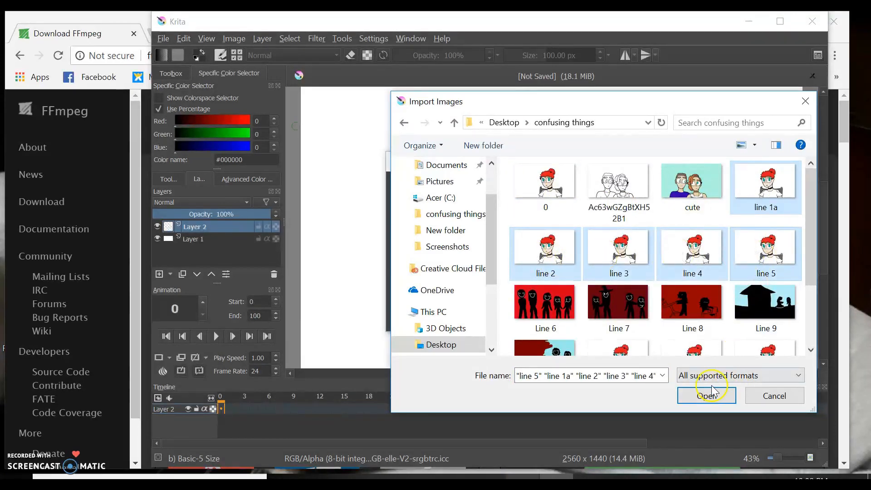
click(706, 395)
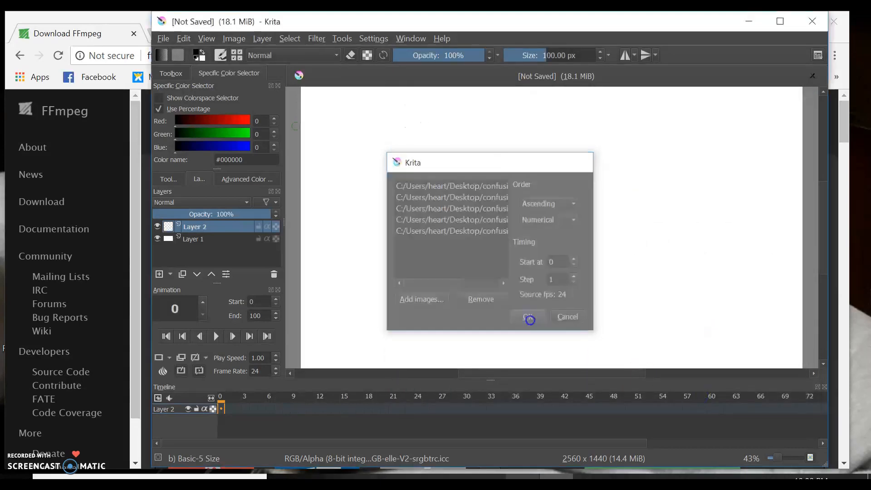
click(525, 316)
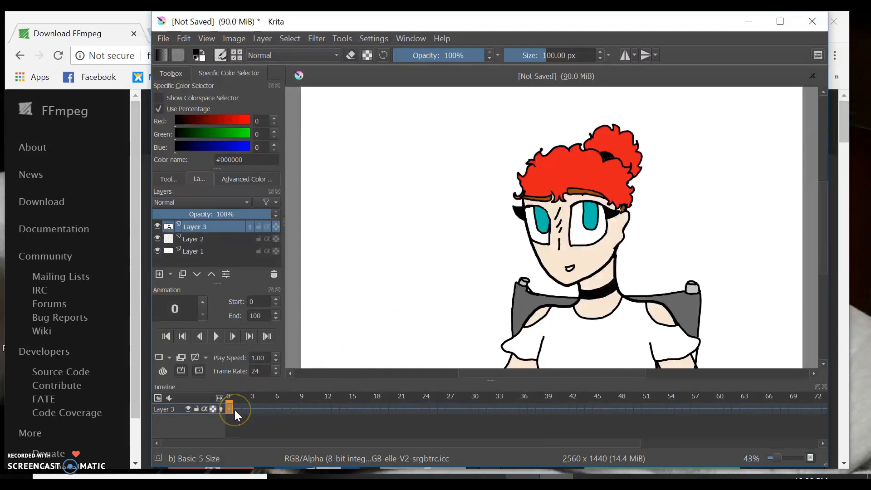
Step through the imported frames on the timeline, checking frame 4
click(253, 405)
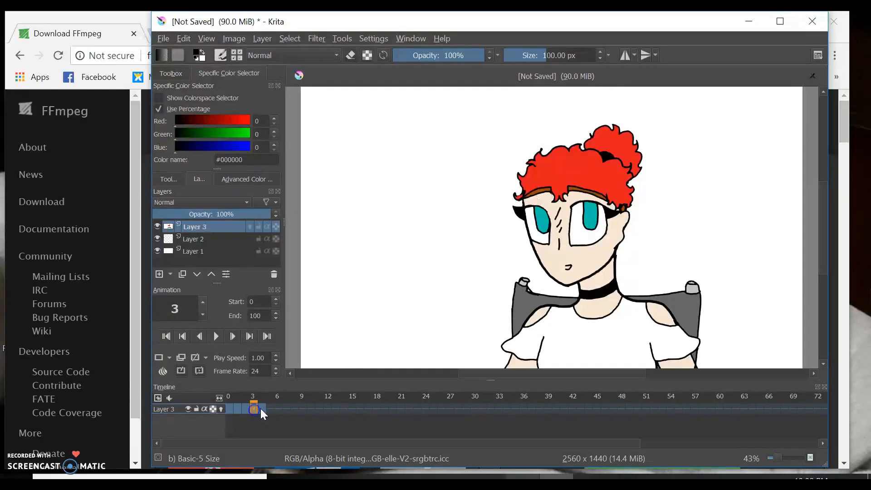
click(261, 408)
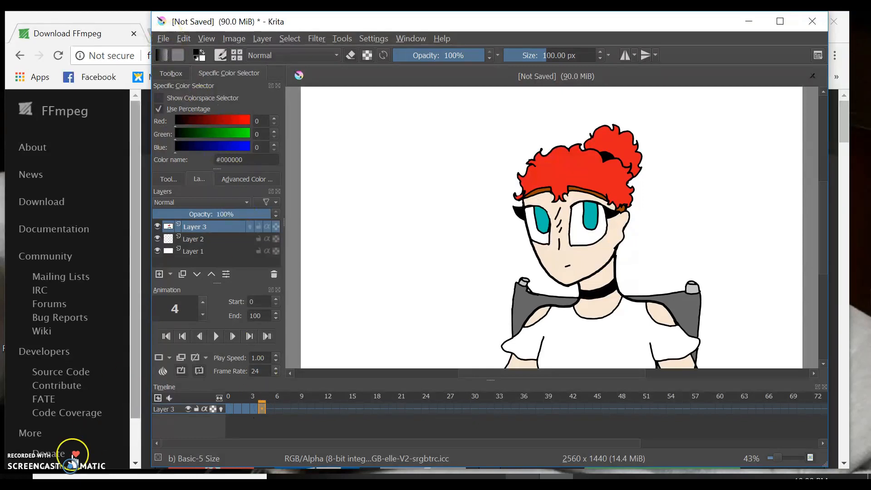
Begin a Render Animation export set to Video output
click(162, 38)
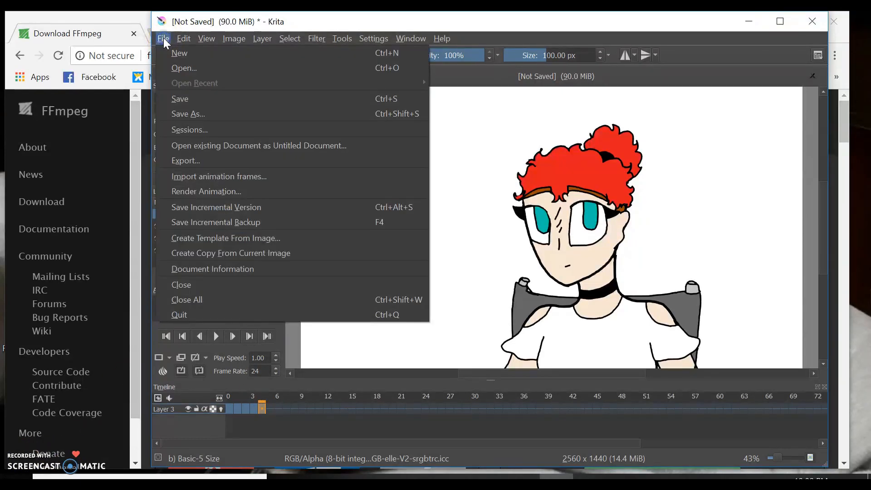
click(162, 38)
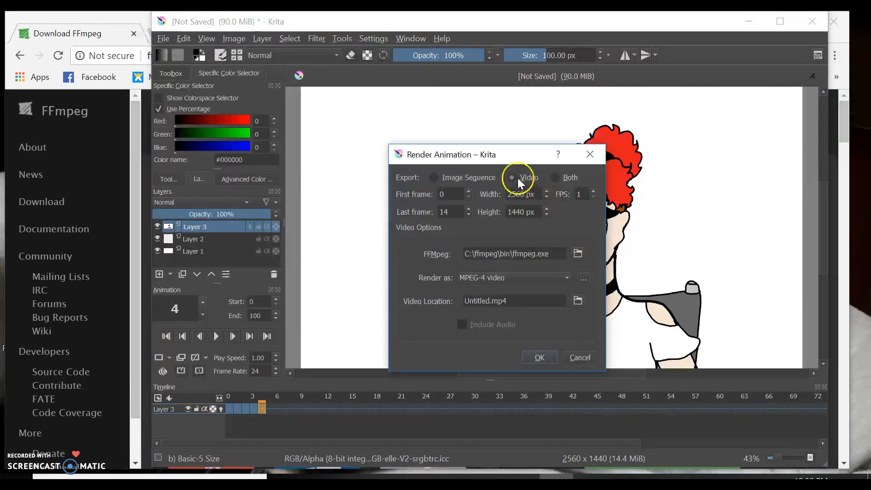
click(511, 176)
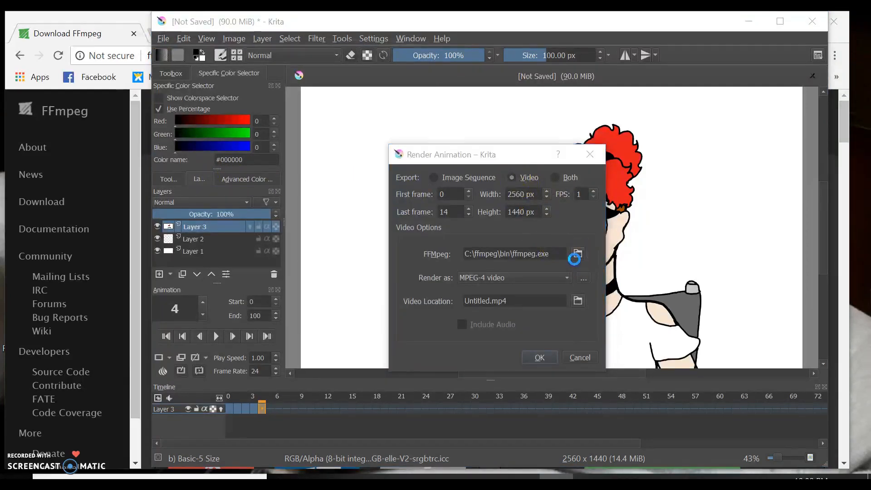
Point the FFmpeg field to C:\ffmpeg\bin\ffmpeg.exe and keep Render as MPEG-4 video
click(578, 254)
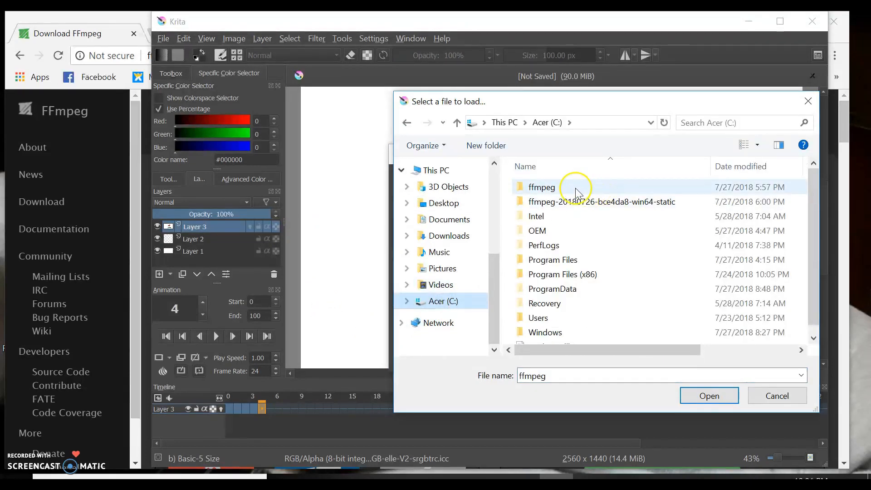
double_click(541, 187)
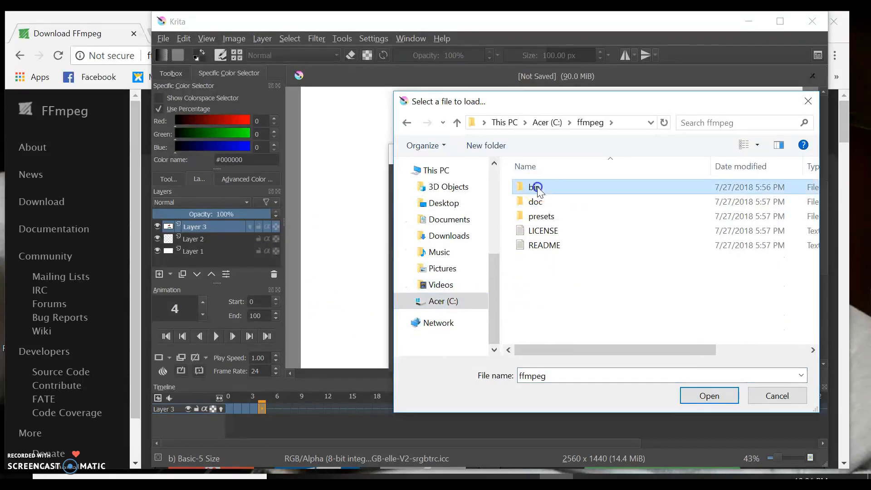
double_click(536, 187)
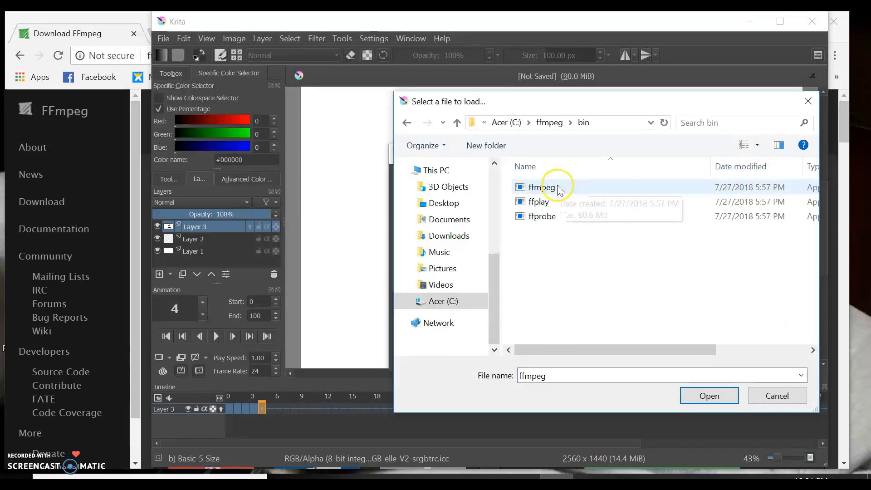
click(708, 396)
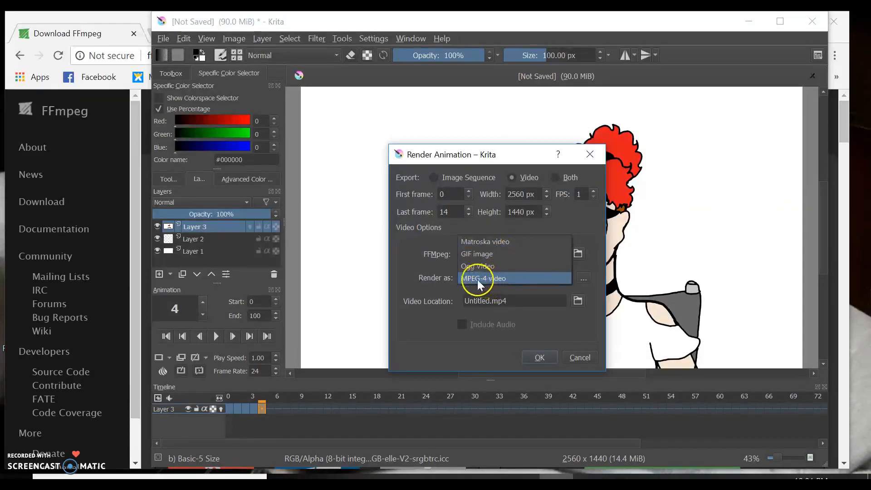
click(479, 278)
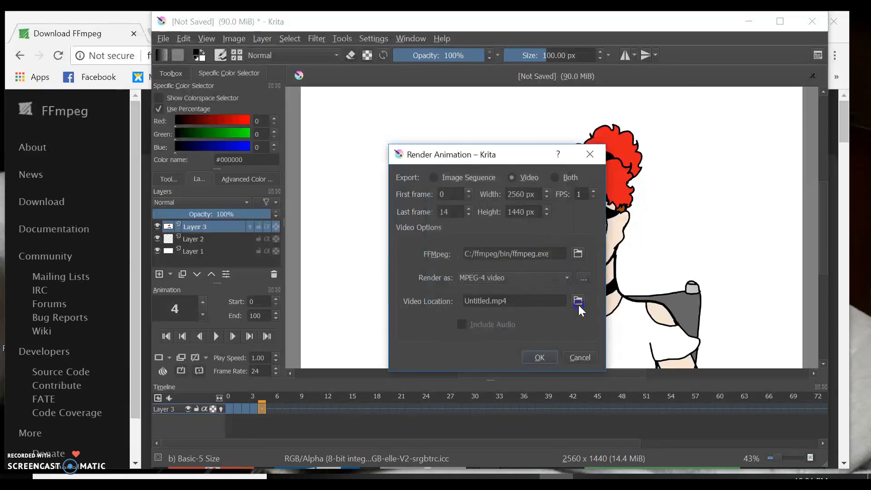
Set the video location to a file named asee on the Desktop
click(577, 300)
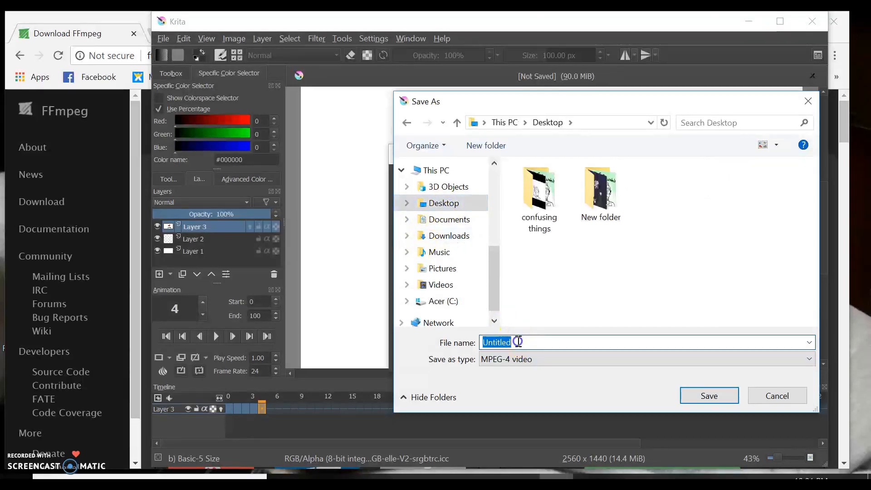
text(asee)
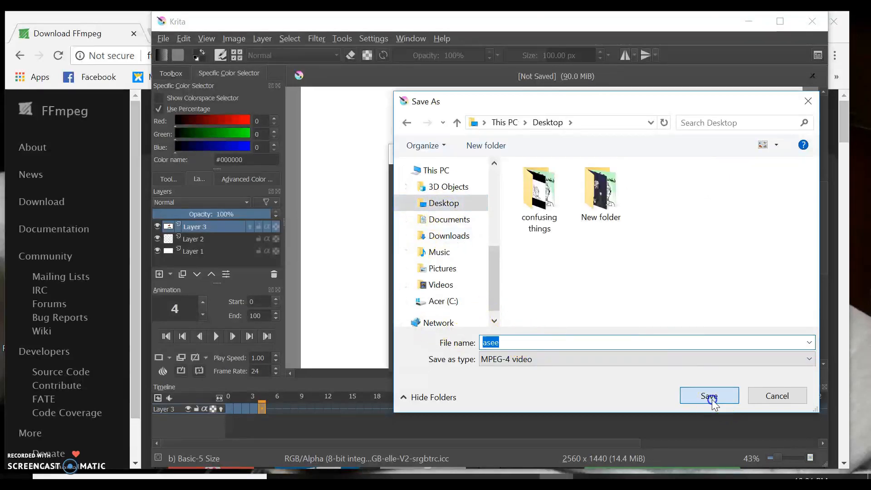
click(708, 396)
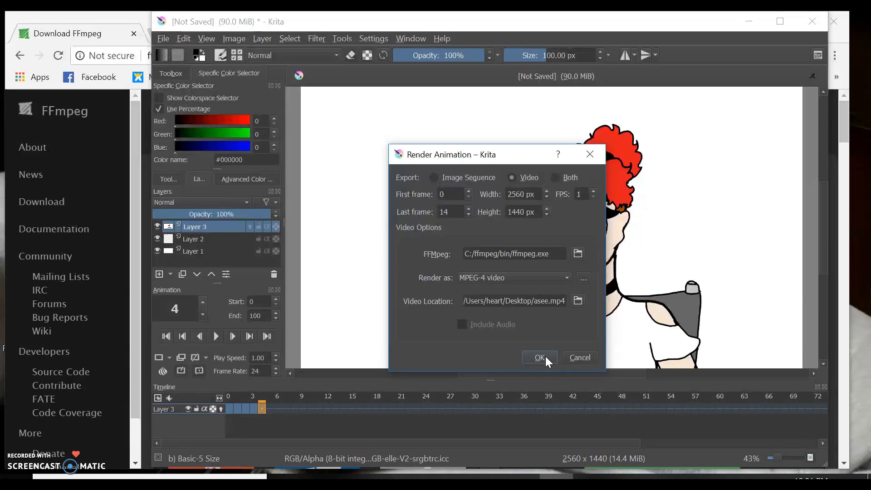
Keep the default MPEG-4 encoder options and render the animation to asee.mp4
click(582, 277)
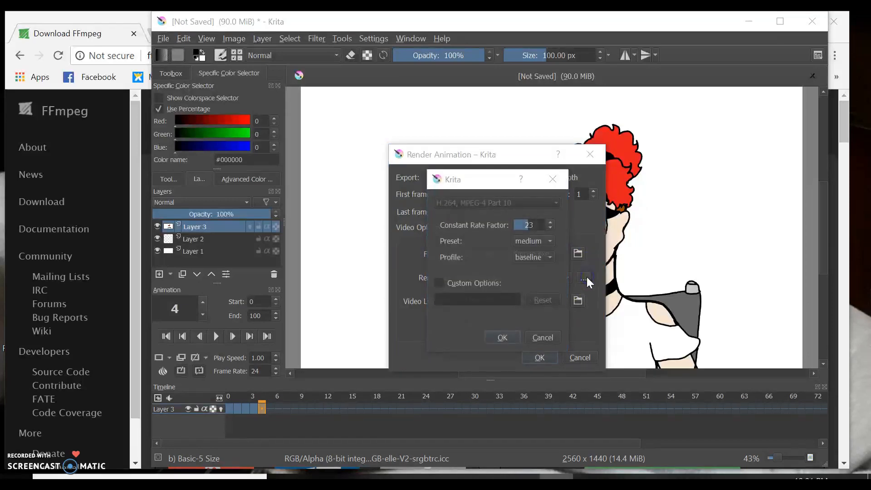
click(502, 338)
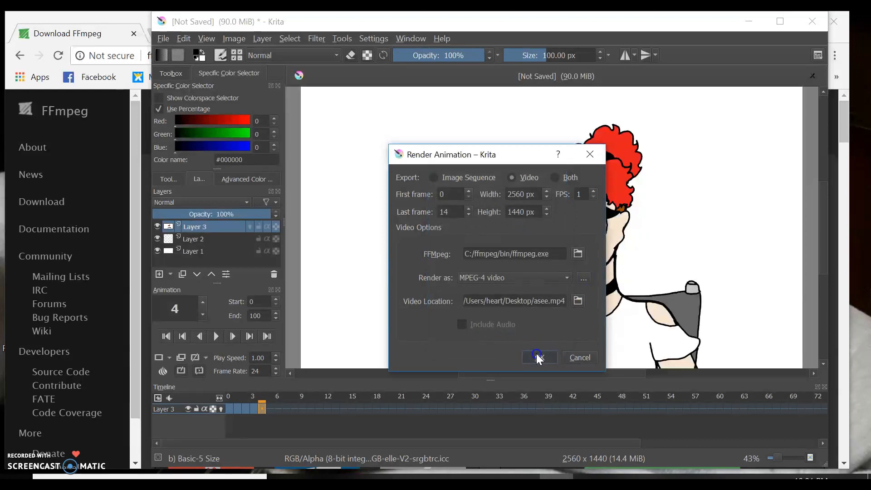
click(536, 357)
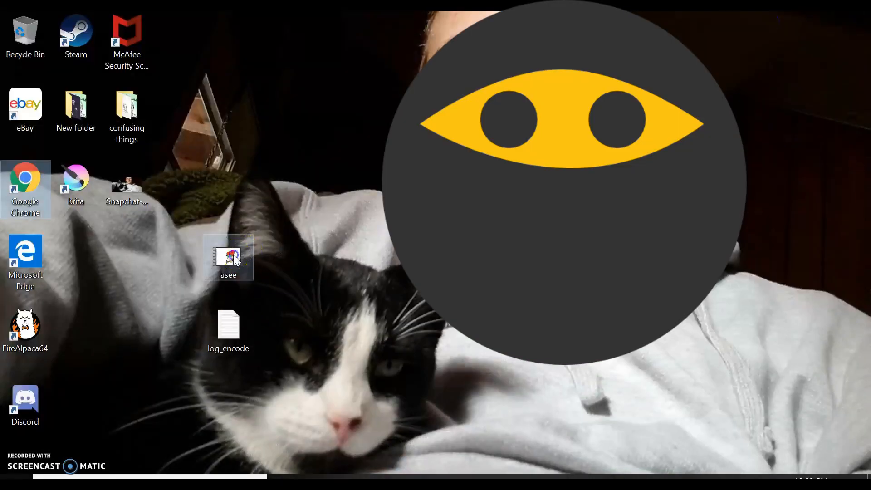
double_click(228, 256)
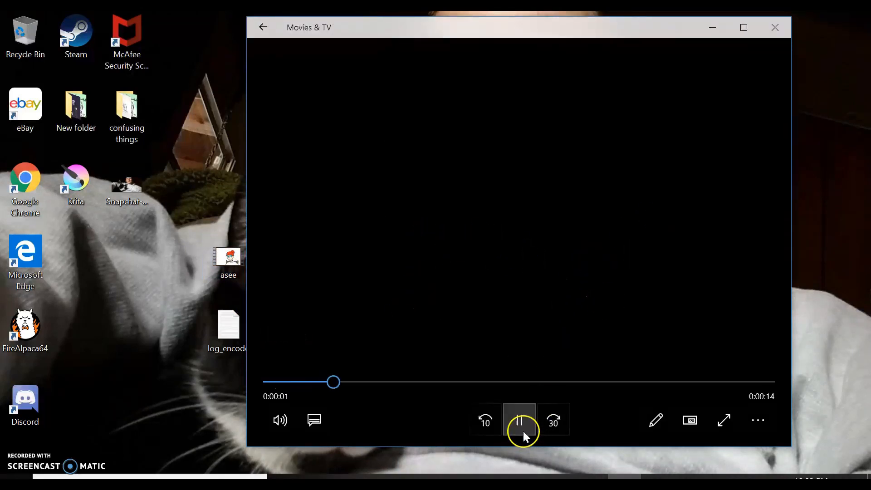
click(518, 420)
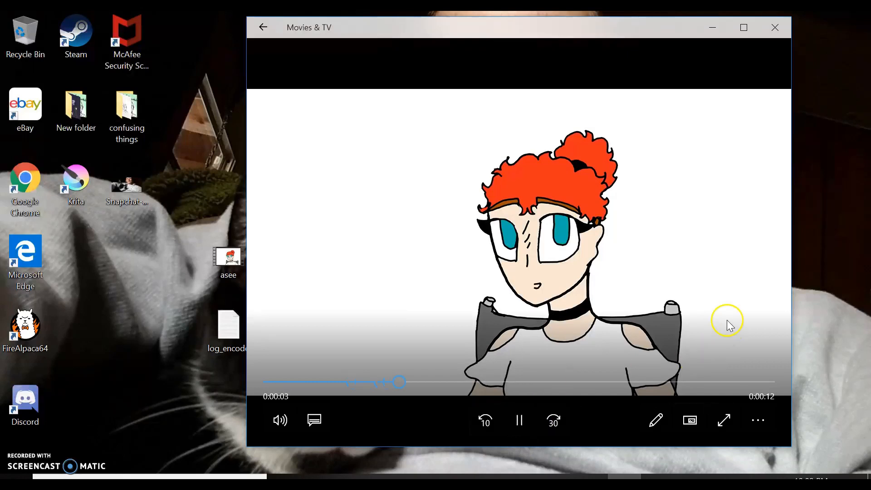
click(773, 27)
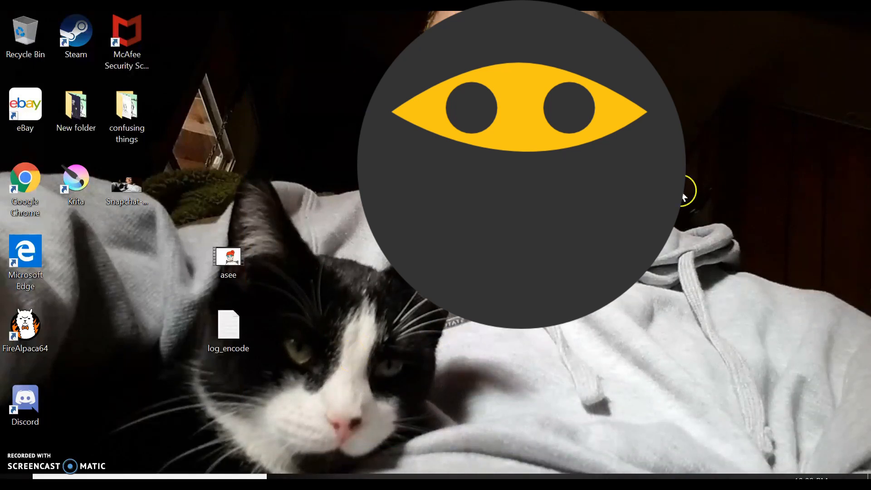
mouse_move(43, 442)
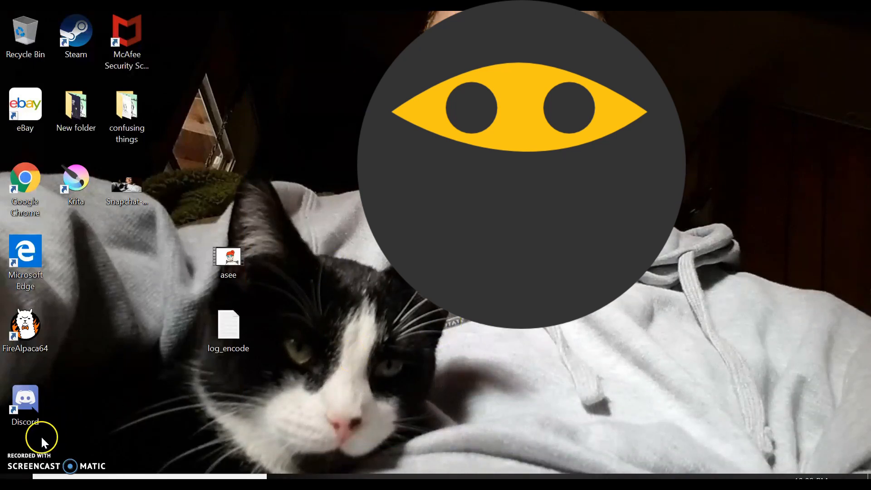